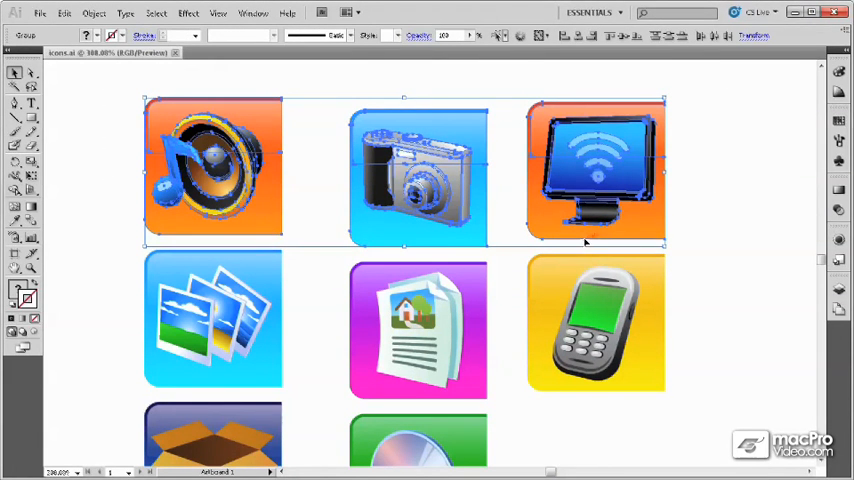
{"action": "mouse_move", "coordinate": [430, 216]}
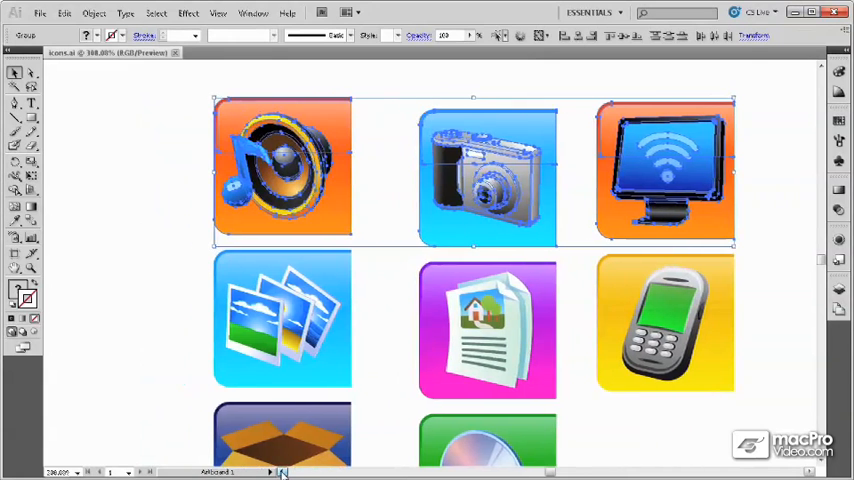
- Show the Align panel from the Window menu
{"action": "left_click", "coordinate": [250, 14]}
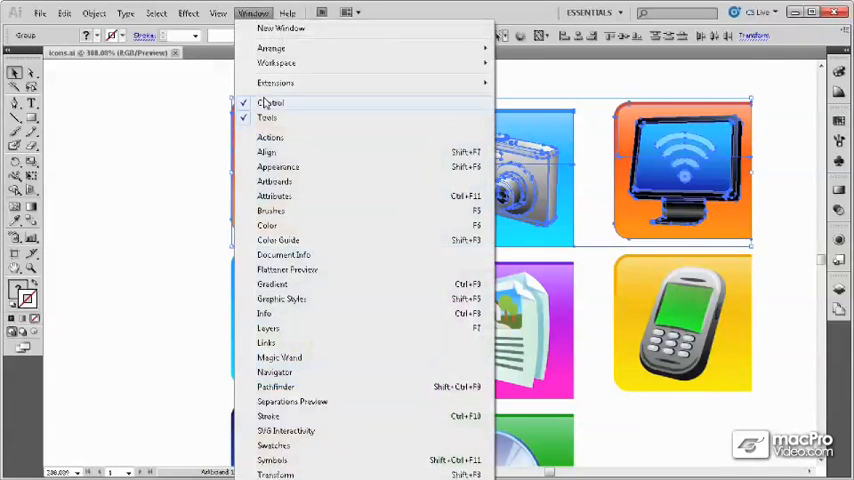
{"action": "left_click", "coordinate": [266, 152]}
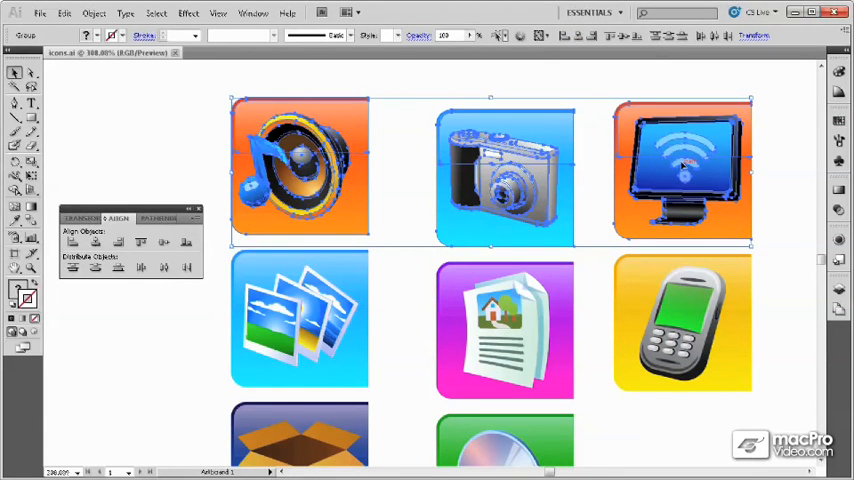
{"action": "left_click", "coordinate": [74, 244]}
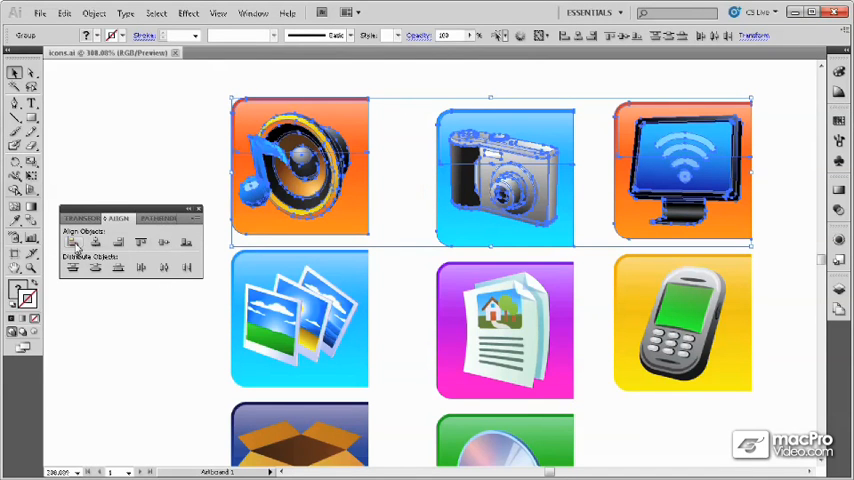
{"action": "mouse_move", "coordinate": [72, 244]}
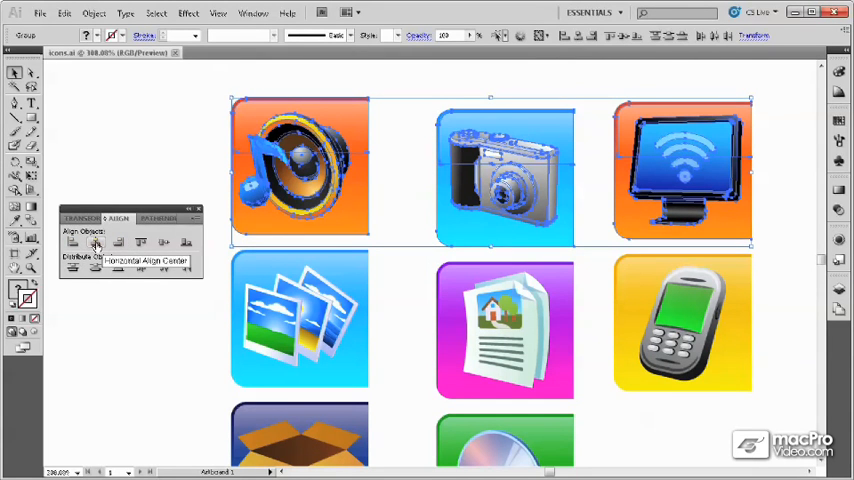
{"action": "mouse_move", "coordinate": [160, 244]}
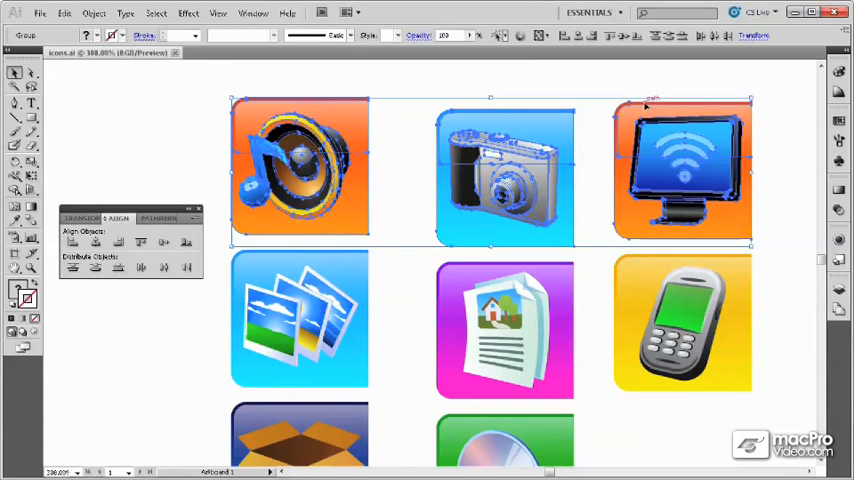
{"action": "mouse_move", "coordinate": [140, 244]}
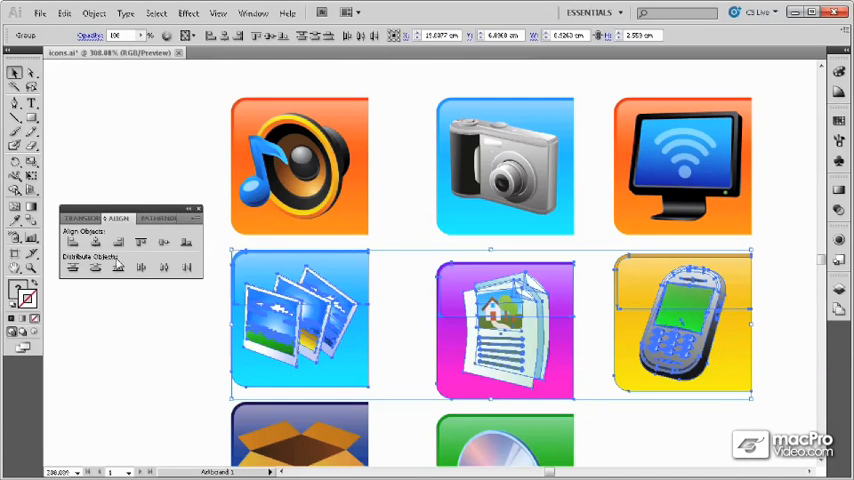
{"action": "mouse_move", "coordinate": [184, 244]}
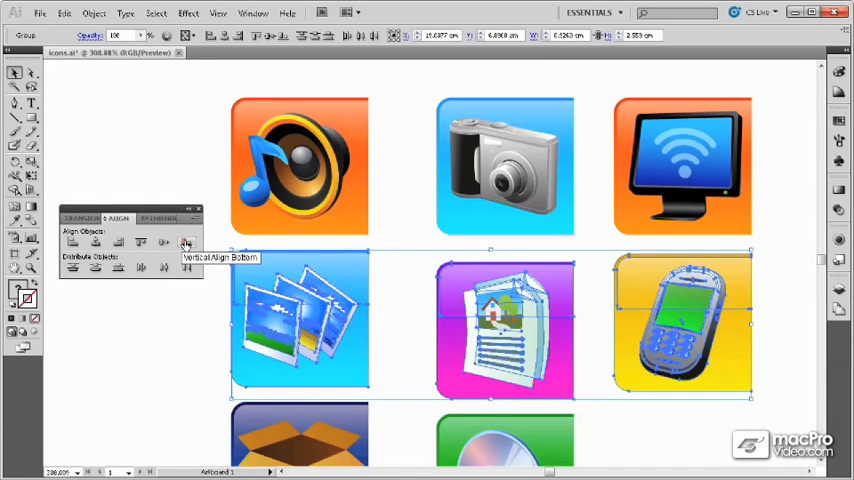
{"action": "left_click", "coordinate": [184, 244]}
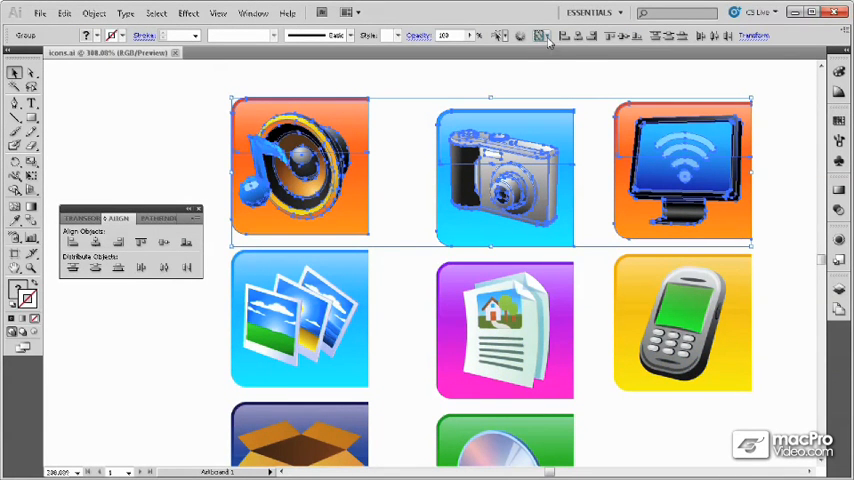
- Set Align To to Key Object and designate the camera icon as the key
{"action": "left_click", "coordinate": [540, 36]}
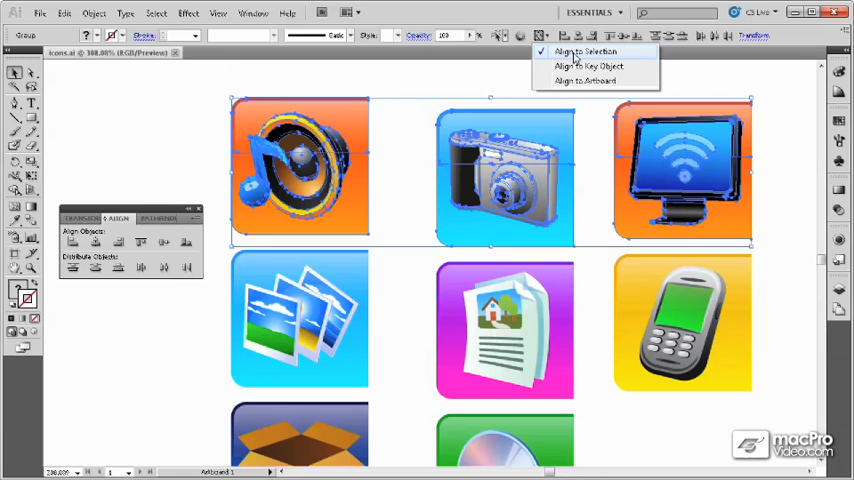
{"action": "mouse_move", "coordinate": [586, 66]}
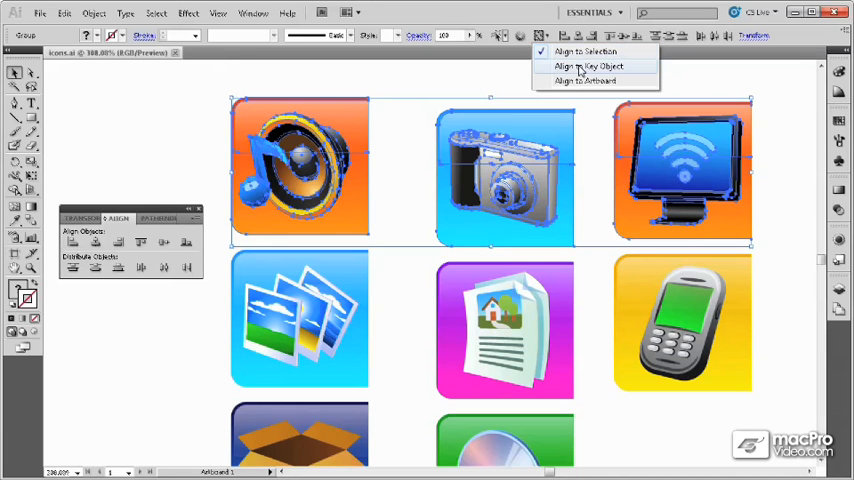
{"action": "left_click", "coordinate": [588, 64]}
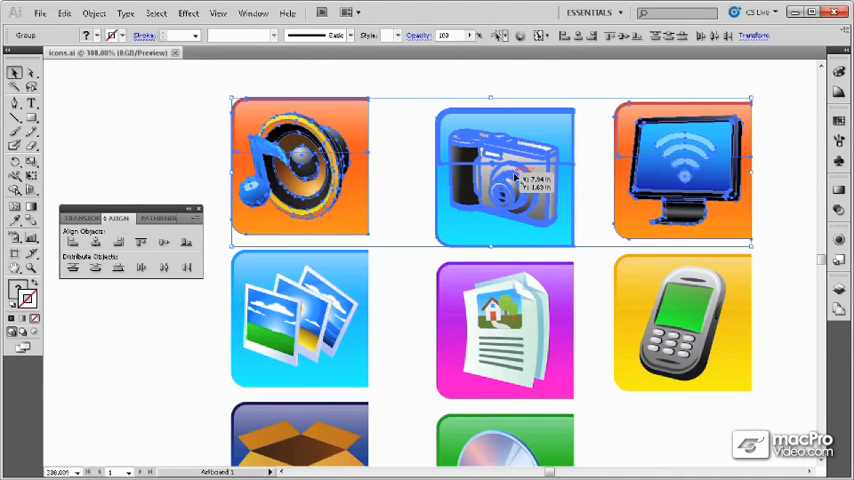
{"action": "left_click", "coordinate": [168, 244]}
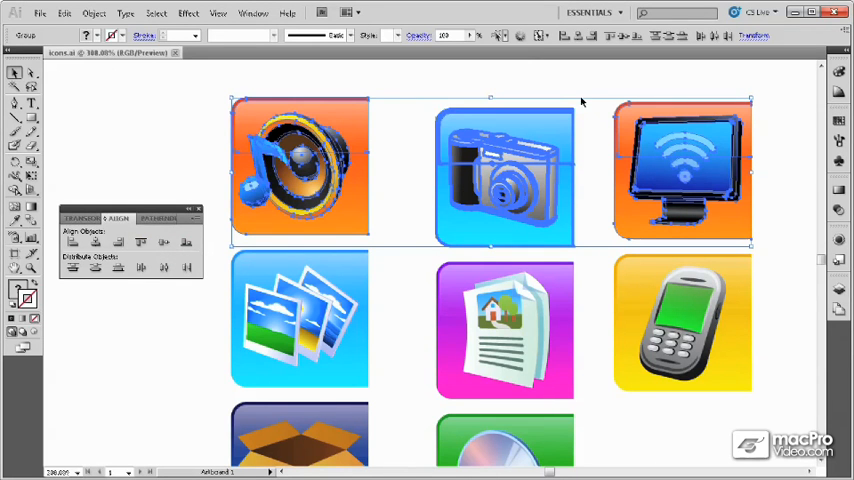
{"action": "mouse_move", "coordinate": [540, 170]}
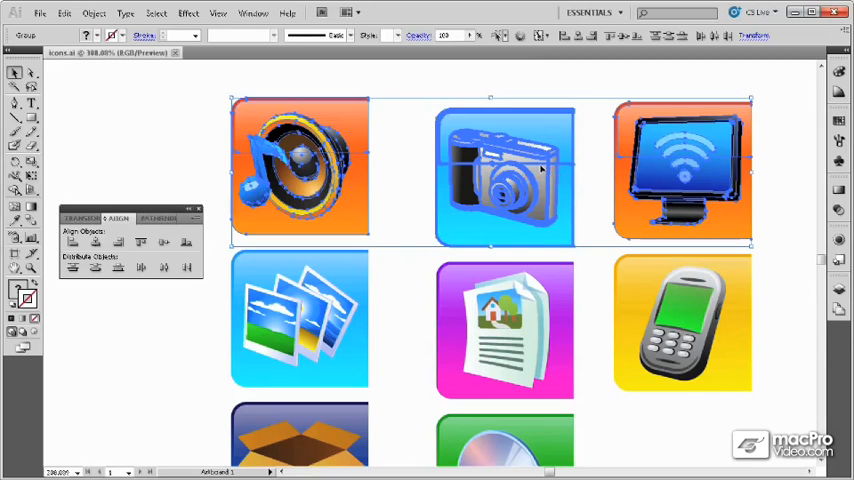
{"action": "mouse_move", "coordinate": [140, 244]}
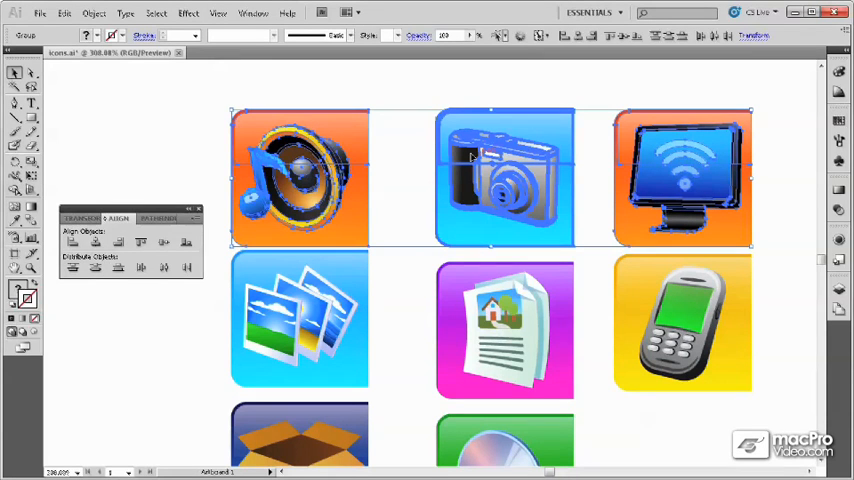
{"action": "mouse_move", "coordinate": [482, 214]}
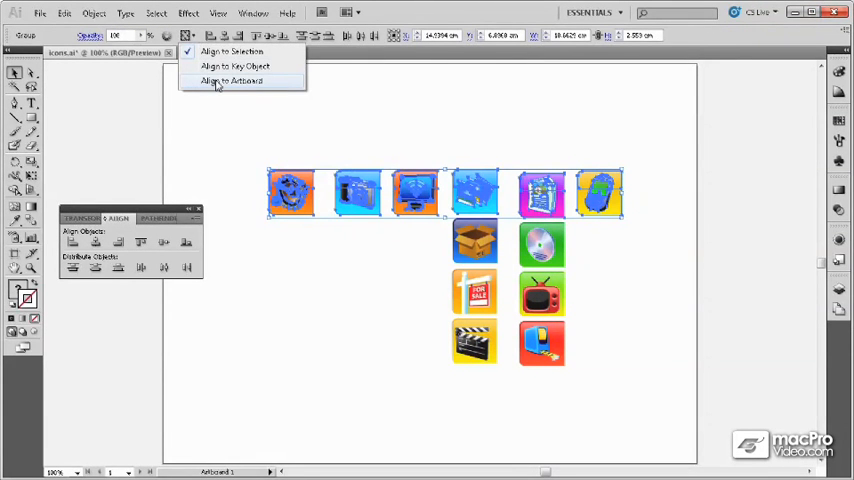
- Set Align To to Artboard, try Vertical Align Top on the row, then revert it
{"action": "left_click", "coordinate": [234, 82]}
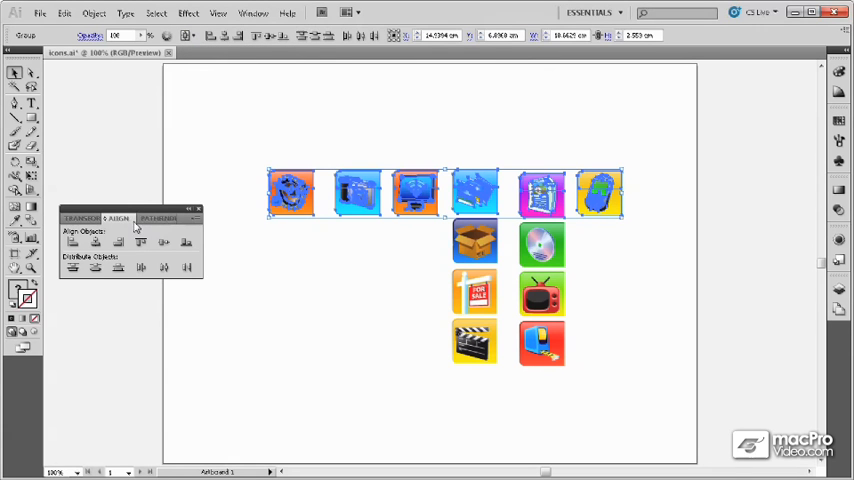
{"action": "mouse_move", "coordinate": [144, 242]}
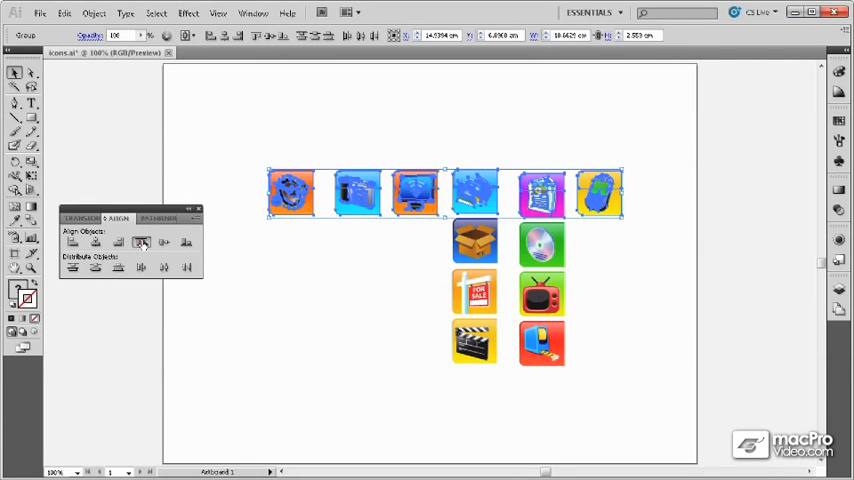
{"action": "left_click", "coordinate": [186, 244]}
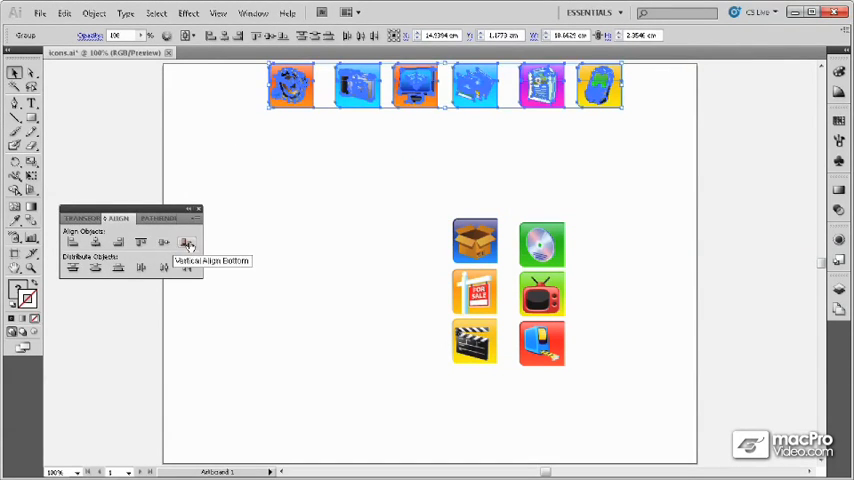
{"action": "left_click", "coordinate": [186, 244]}
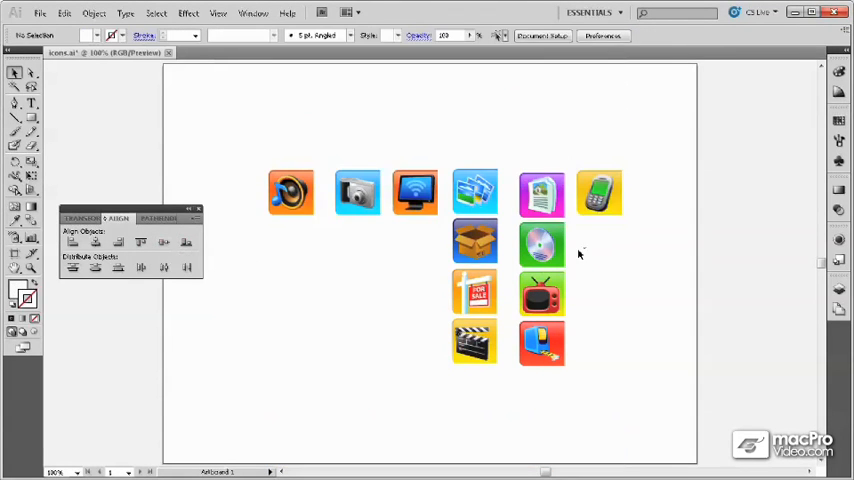
{"action": "left_click", "coordinate": [540, 244]}
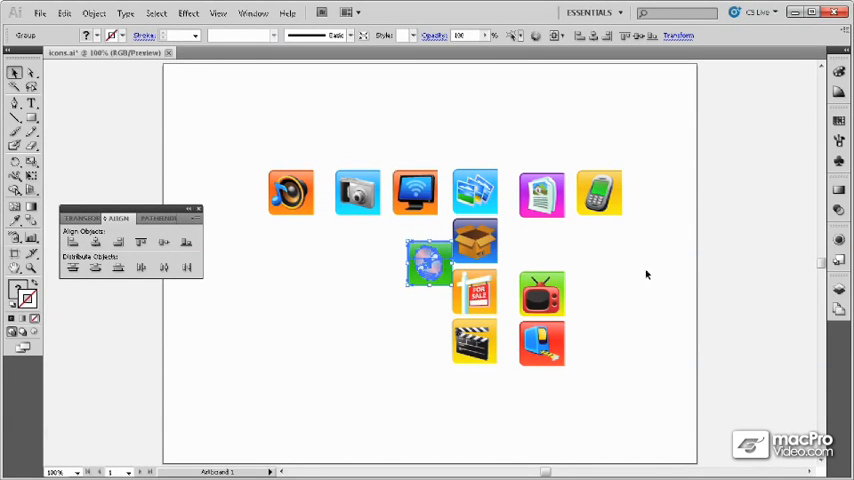
{"action": "mouse_move", "coordinate": [432, 198]}
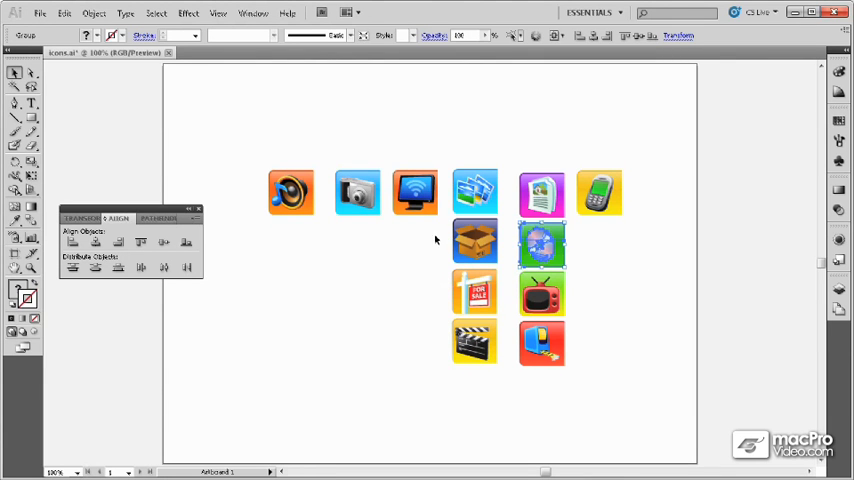
{"action": "mouse_move", "coordinate": [276, 170]}
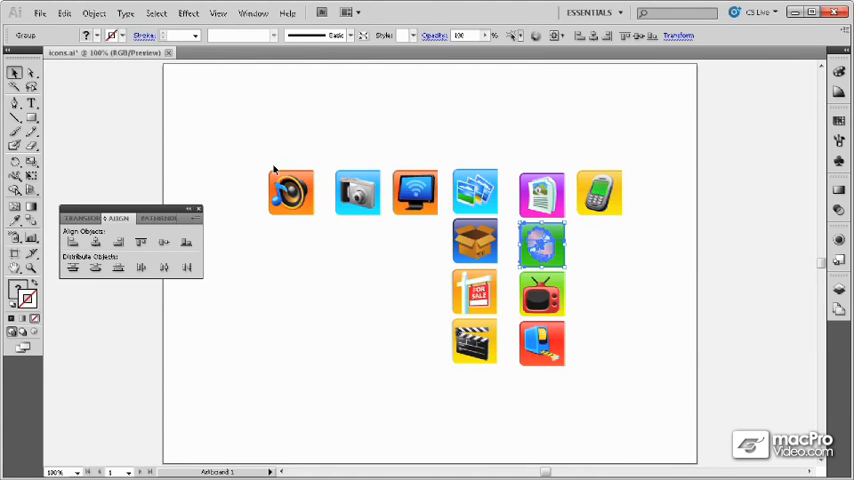
- Set Align To back to Selection, distribute the top row by centres, and nudge one icon out of place
{"action": "left_click", "coordinate": [558, 36]}
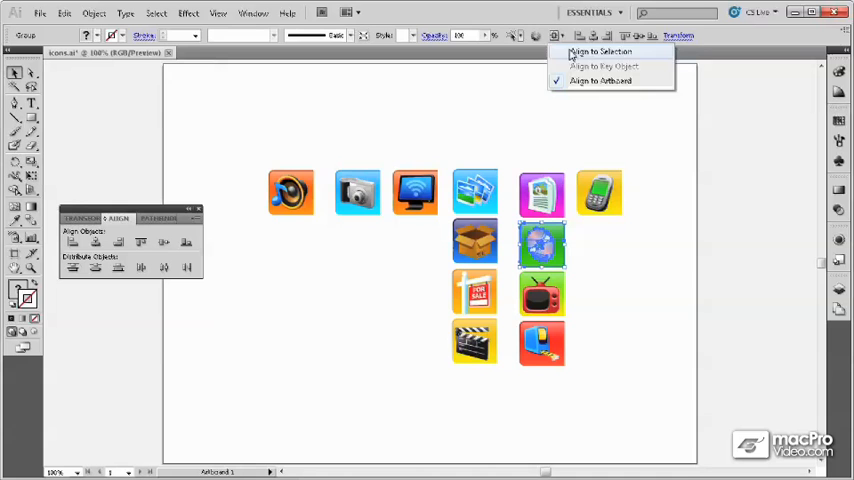
{"action": "left_click", "coordinate": [596, 52]}
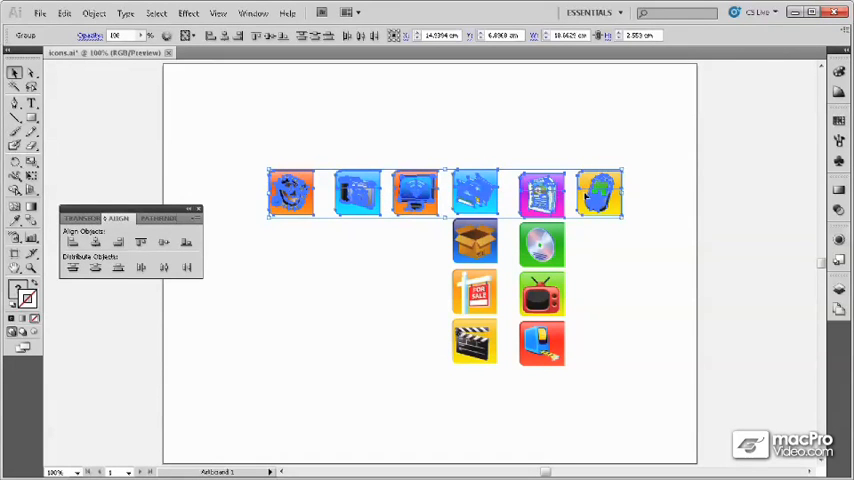
{"action": "mouse_move", "coordinate": [162, 268]}
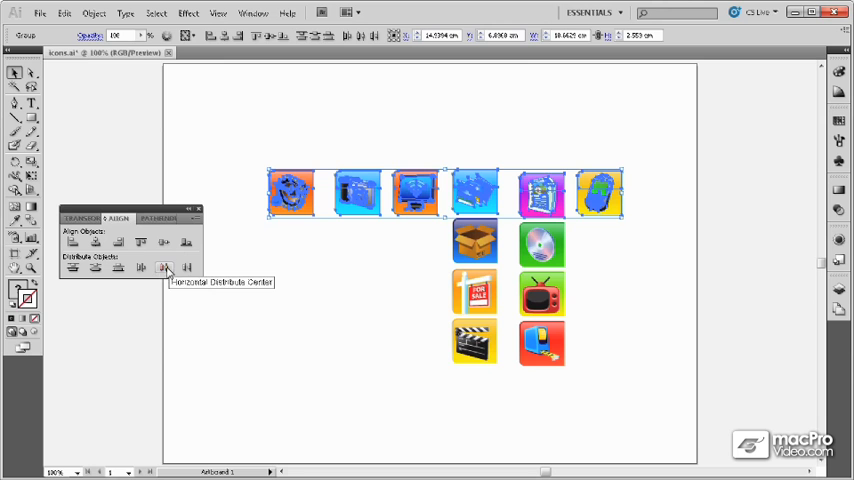
{"action": "left_click", "coordinate": [164, 268]}
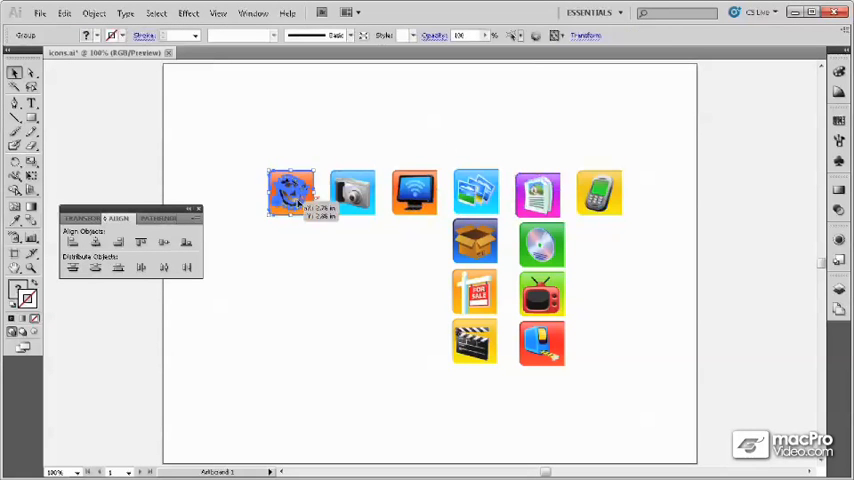
{"action": "left_click_drag", "start_coordinate": [292, 192], "coordinate": [212, 188]}
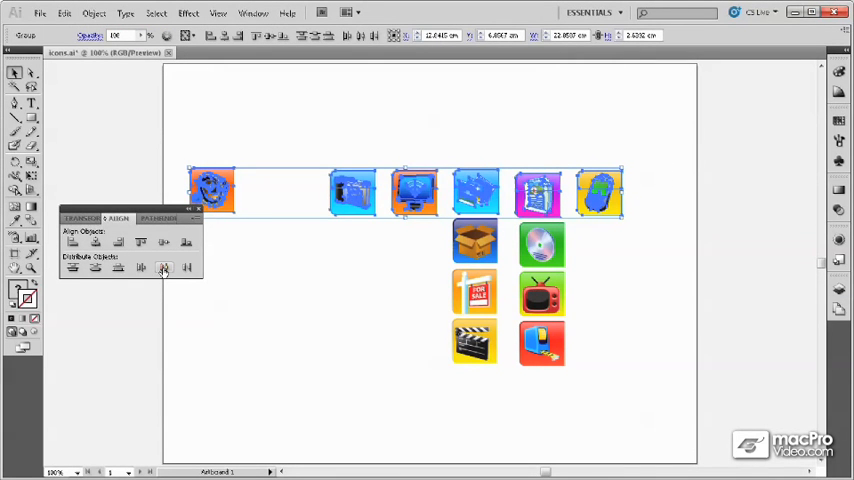
- Distribute the six top-row icons evenly by horizontal centres, keeping Align To on Selection
{"action": "left_click", "coordinate": [162, 268]}
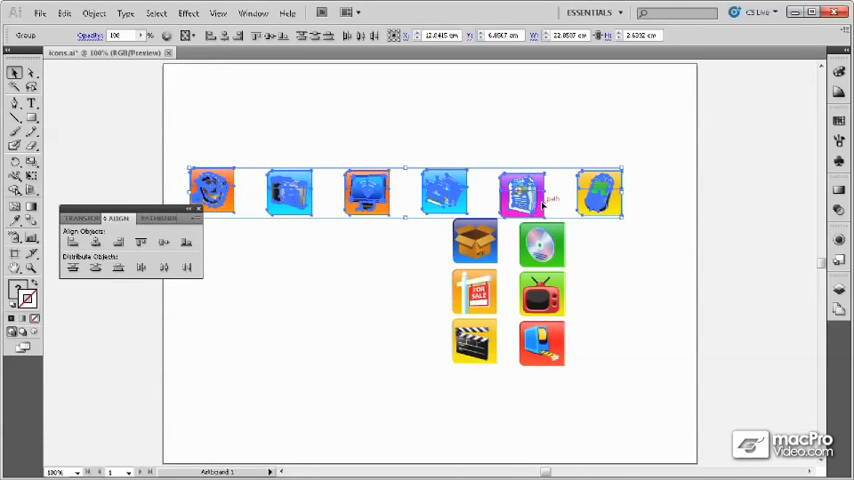
{"action": "left_click", "coordinate": [196, 40]}
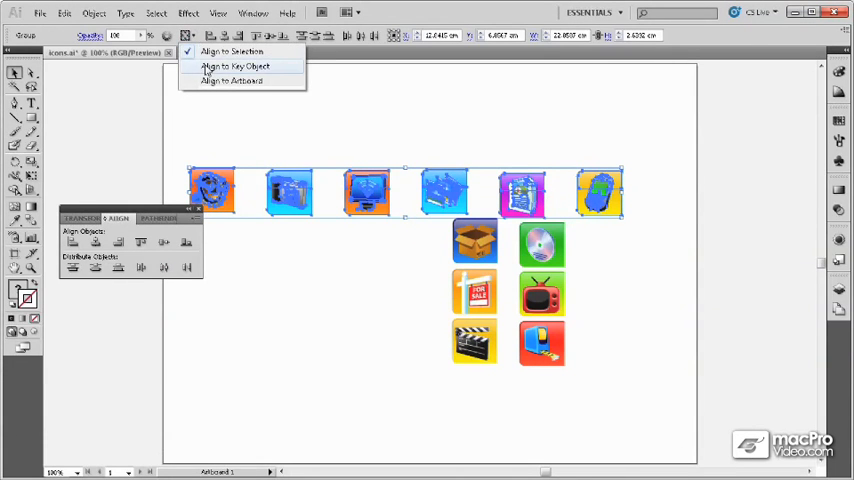
{"action": "left_click", "coordinate": [234, 68]}
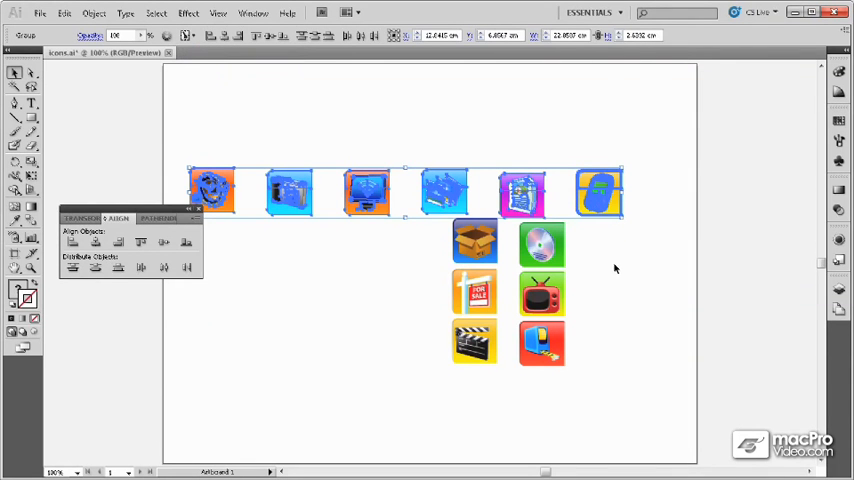
- Show the Distribute Spacing options and apply a fixed gap value between the top-row icons
{"action": "left_click", "coordinate": [192, 218]}
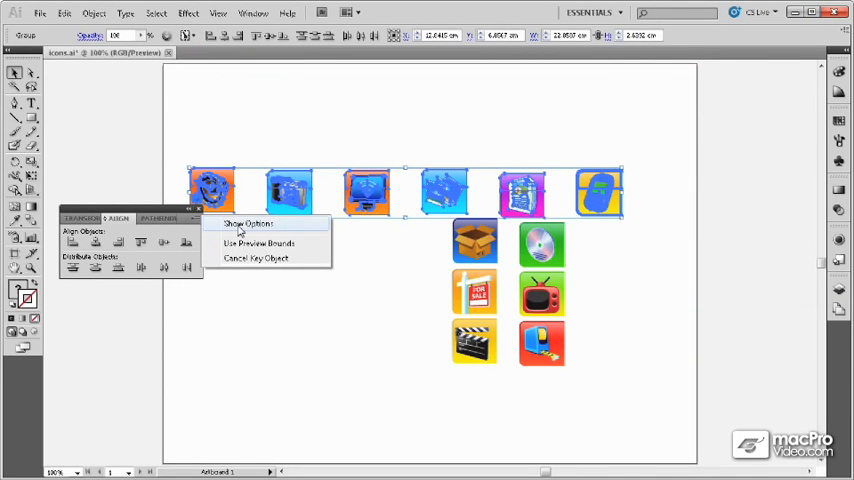
{"action": "left_click", "coordinate": [244, 224]}
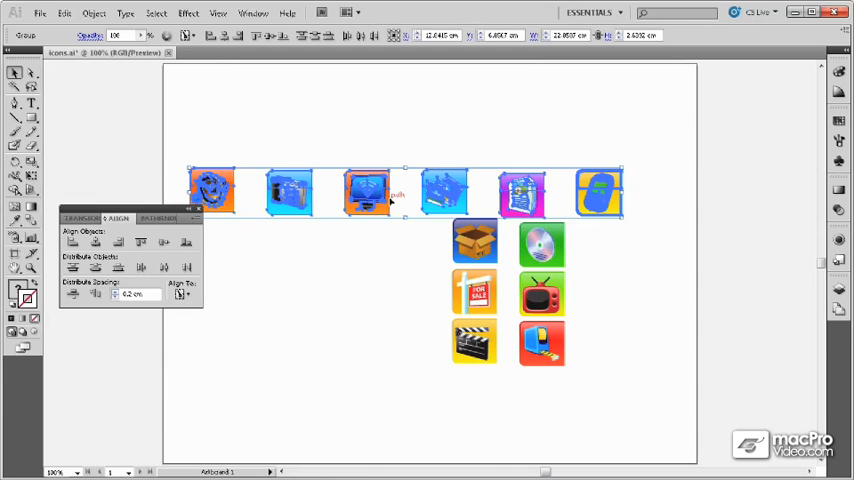
{"action": "mouse_move", "coordinate": [96, 298]}
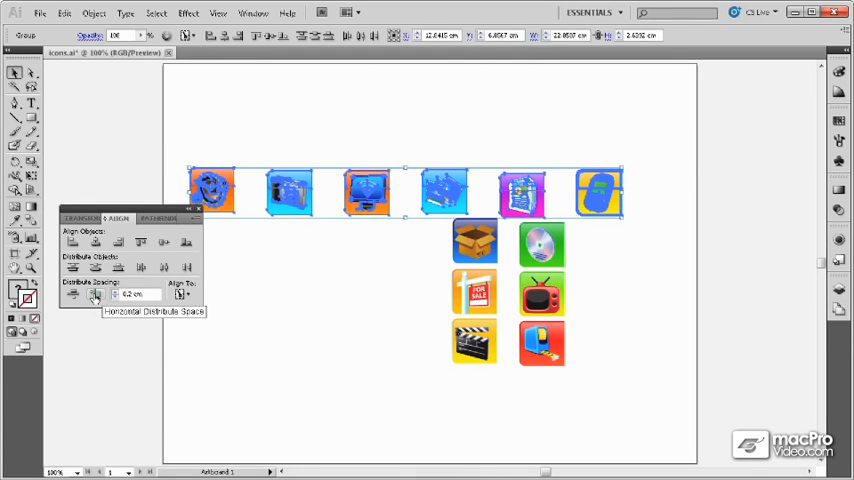
{"action": "left_click", "coordinate": [96, 296]}
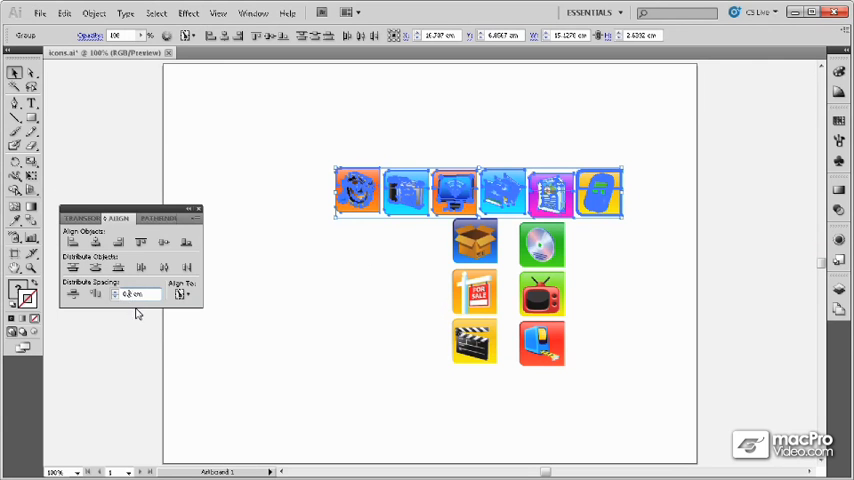
{"action": "left_click", "coordinate": [96, 300]}
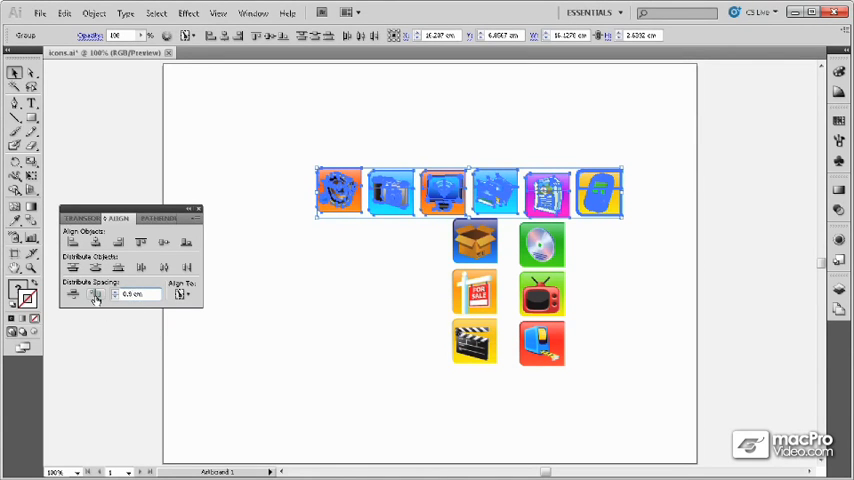
{"action": "left_click", "coordinate": [96, 300]}
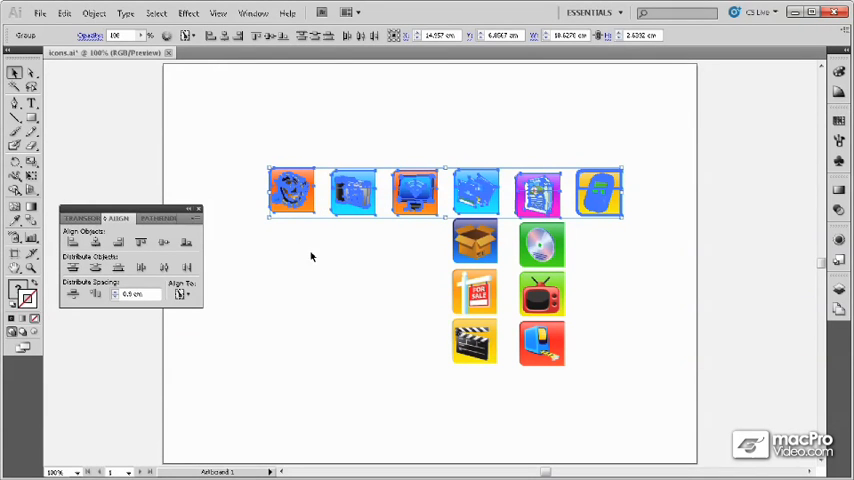
{"action": "mouse_move", "coordinate": [72, 296]}
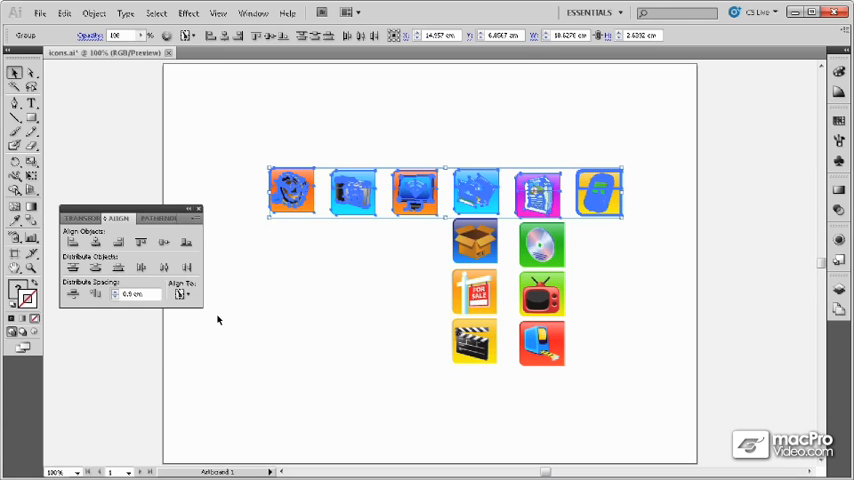
- Return spacing to Auto and distribute the row evenly by horizontal centres
{"action": "left_click", "coordinate": [184, 296]}
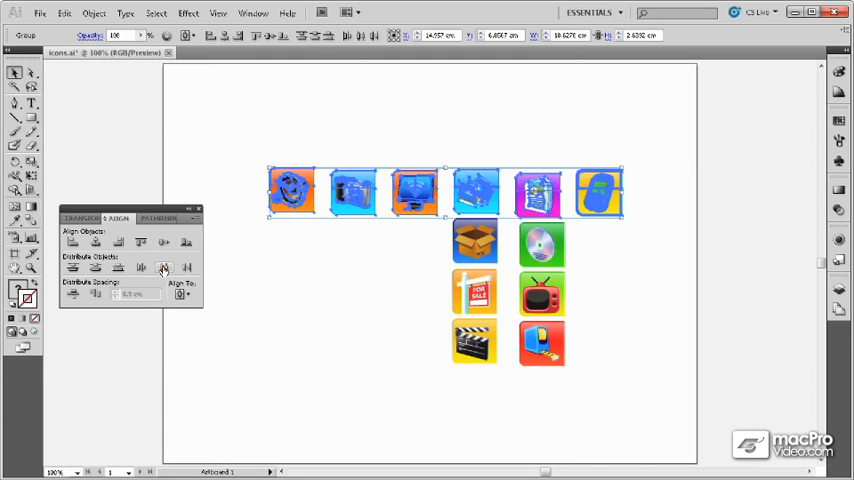
{"action": "mouse_move", "coordinate": [162, 268]}
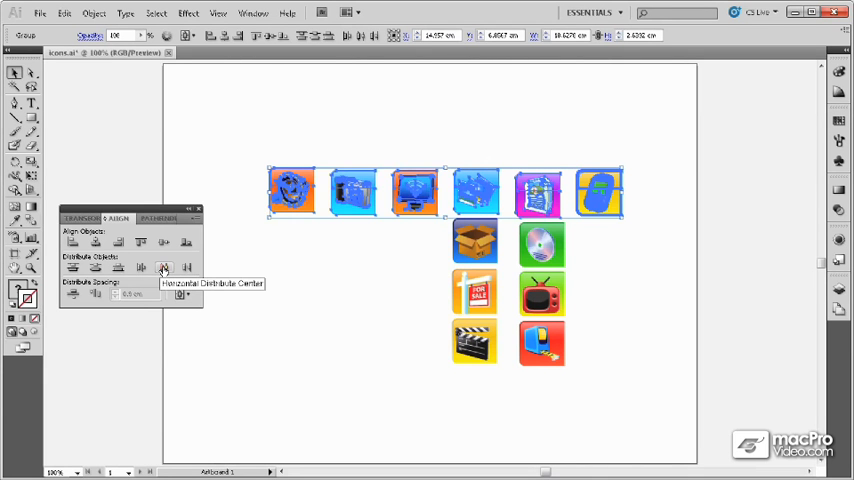
{"action": "left_click", "coordinate": [160, 268]}
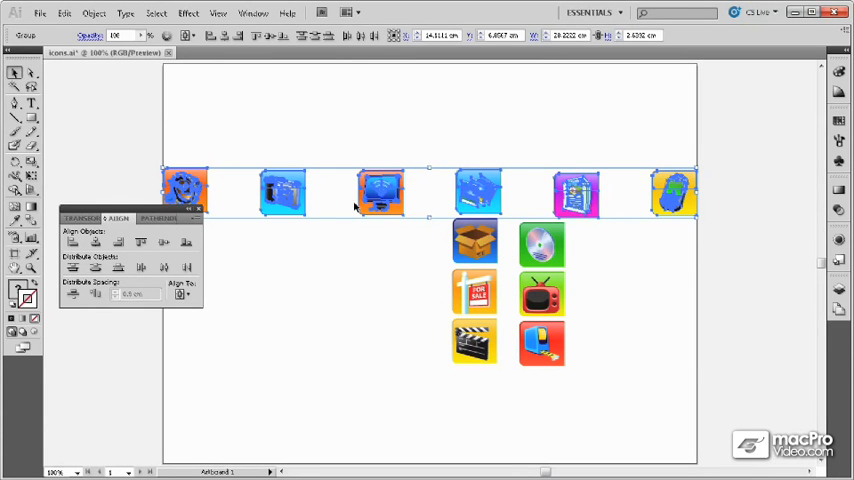
{"action": "mouse_move", "coordinate": [228, 204]}
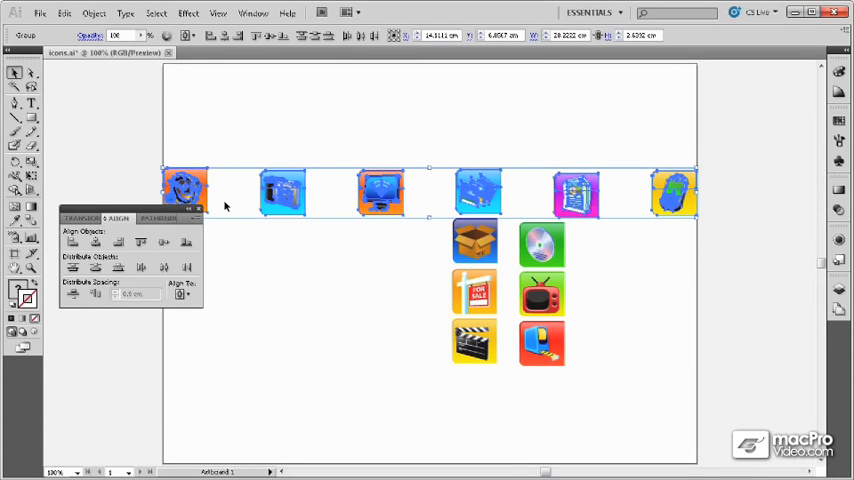
- Select the row plus box and disc icons, distribute all eight by centres and align them vertically
{"action": "left_click_drag", "start_coordinate": [224, 204], "coordinate": [624, 258]}
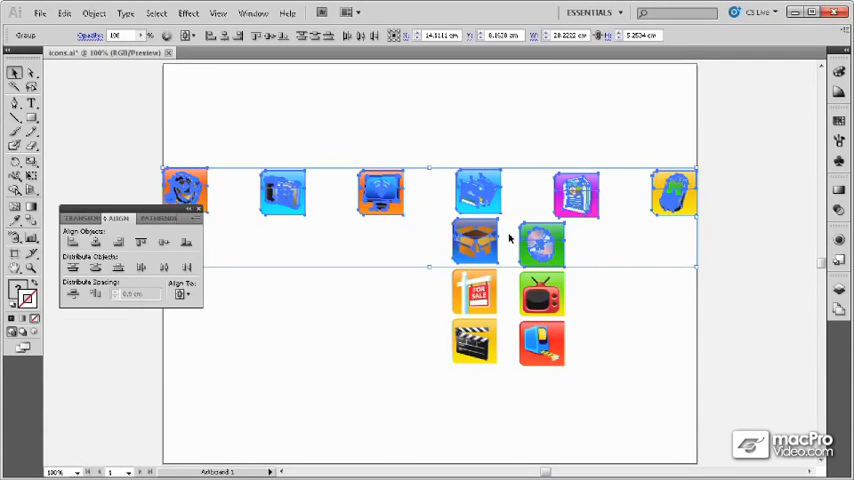
{"action": "left_click", "coordinate": [74, 300]}
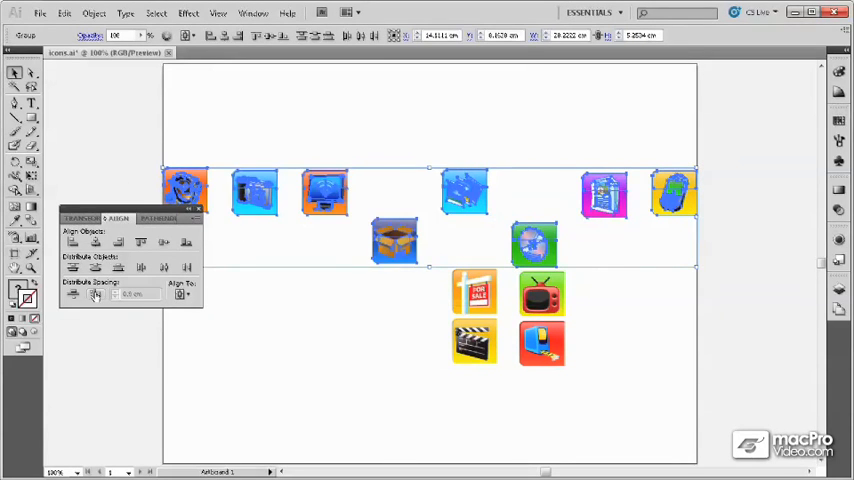
{"action": "mouse_move", "coordinate": [508, 224]}
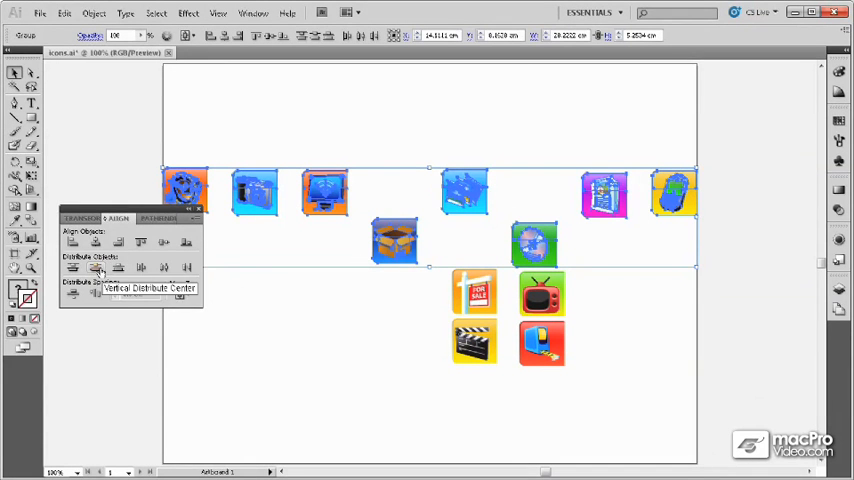
{"action": "left_click", "coordinate": [180, 296]}
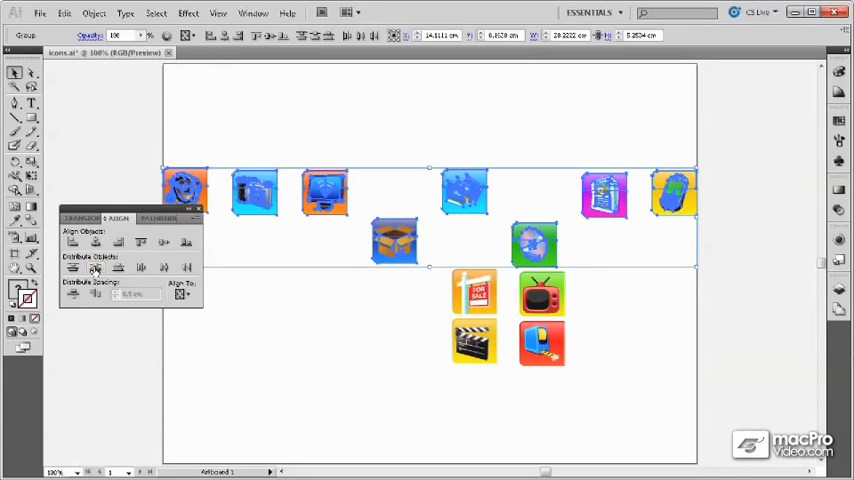
{"action": "mouse_move", "coordinate": [140, 244]}
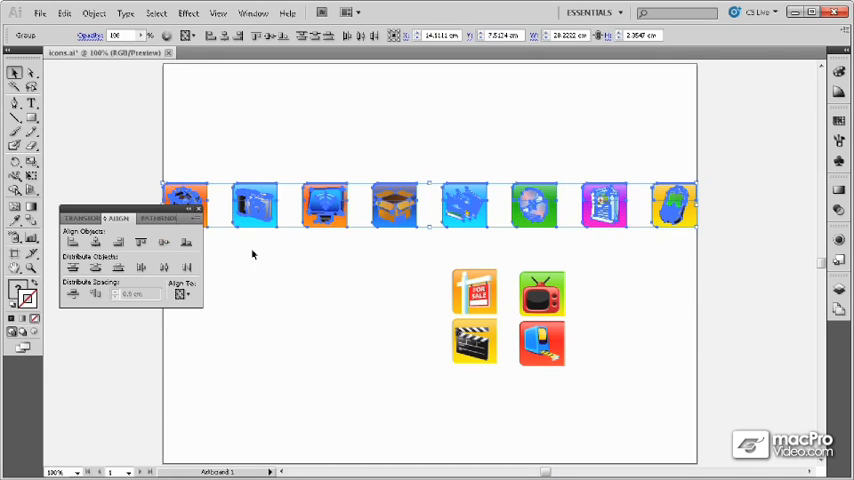
{"action": "mouse_move", "coordinate": [380, 236]}
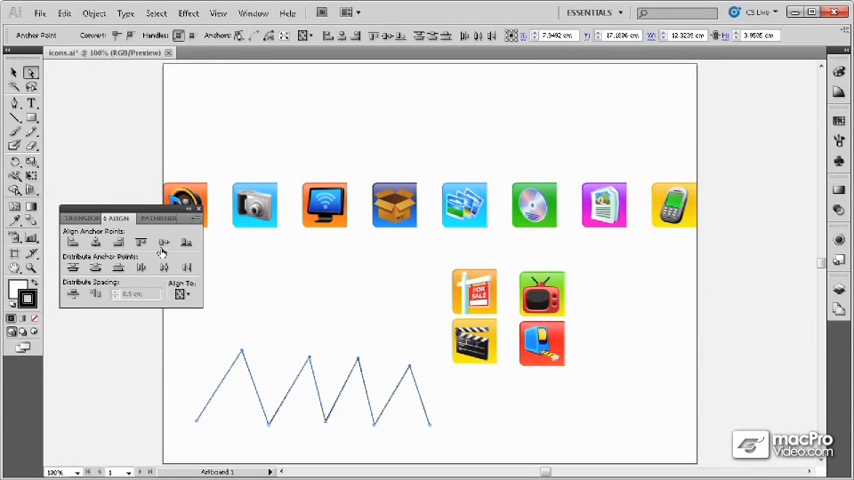
{"action": "mouse_move", "coordinate": [140, 244]}
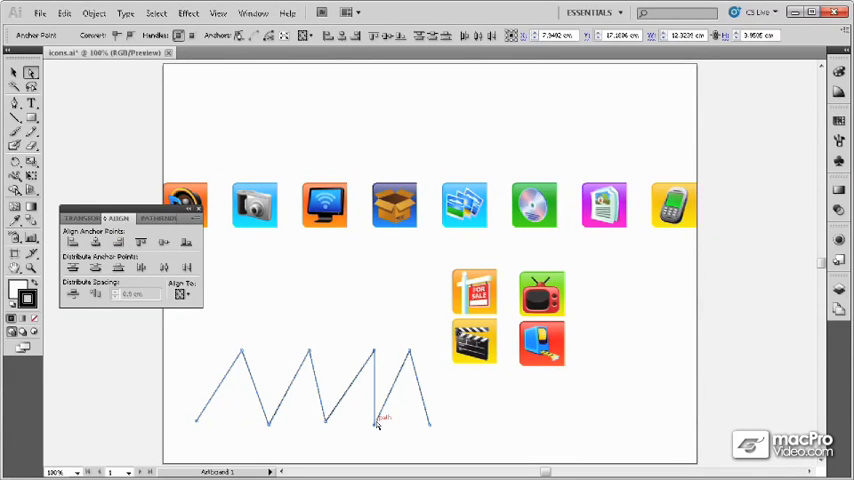
{"action": "mouse_move", "coordinate": [200, 340]}
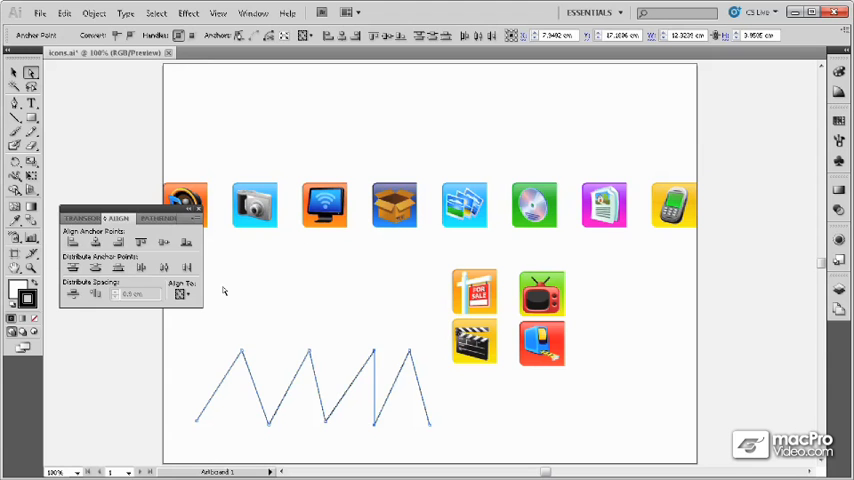
- Set Align To to Key Anchor and select the zigzag's anchor points
{"action": "left_click", "coordinate": [182, 296]}
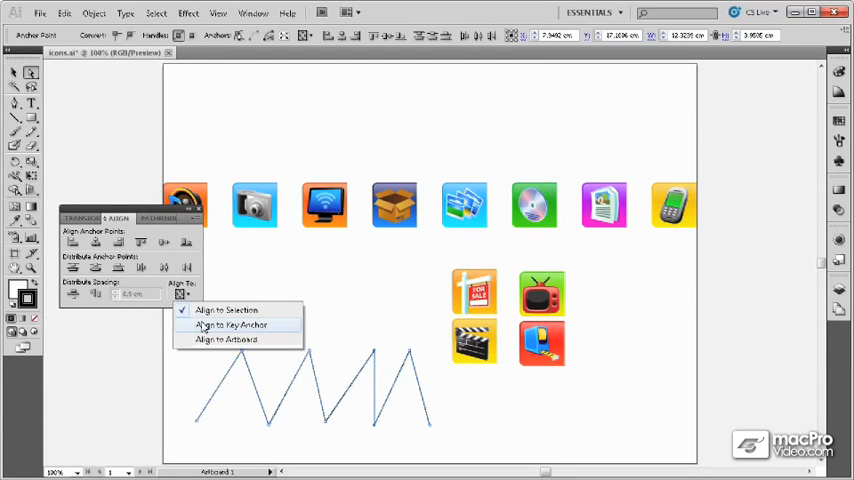
{"action": "left_click", "coordinate": [230, 324]}
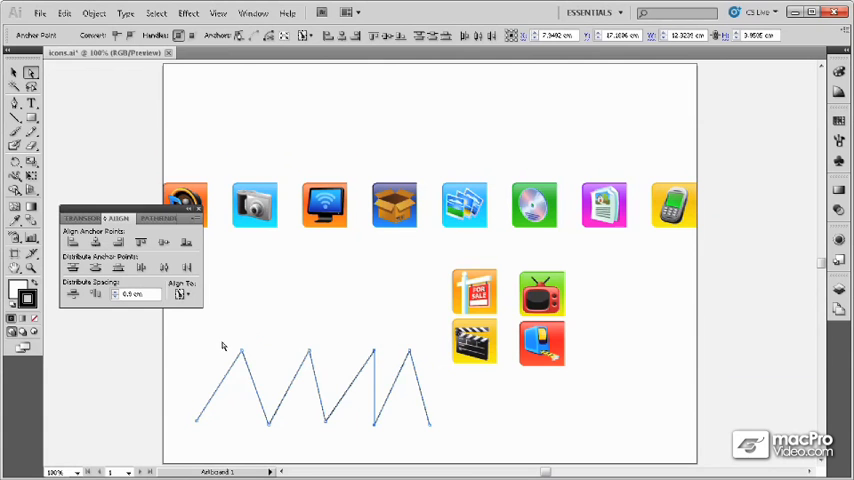
{"action": "left_click_drag", "start_coordinate": [228, 346], "coordinate": [350, 378]}
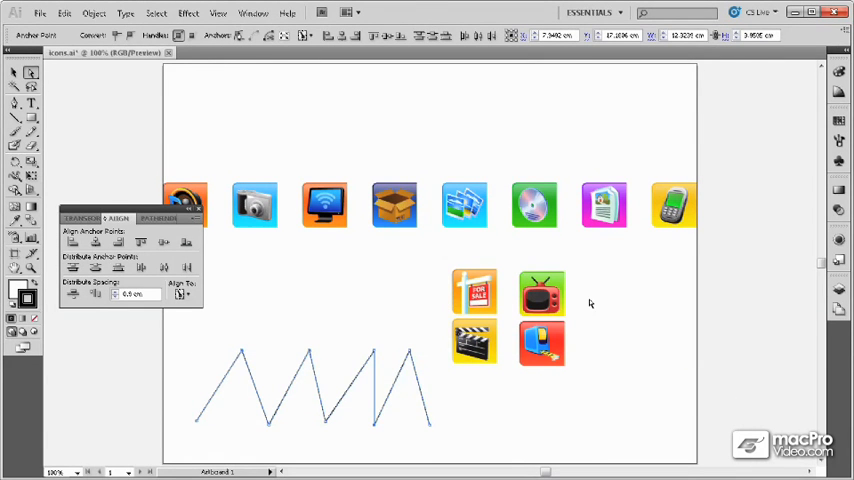
{"action": "mouse_move", "coordinate": [592, 352]}
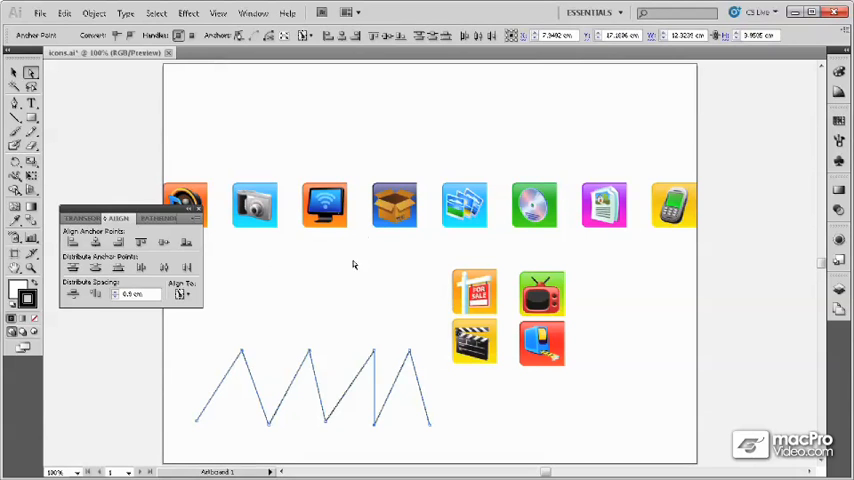
{"action": "mouse_move", "coordinate": [320, 172]}
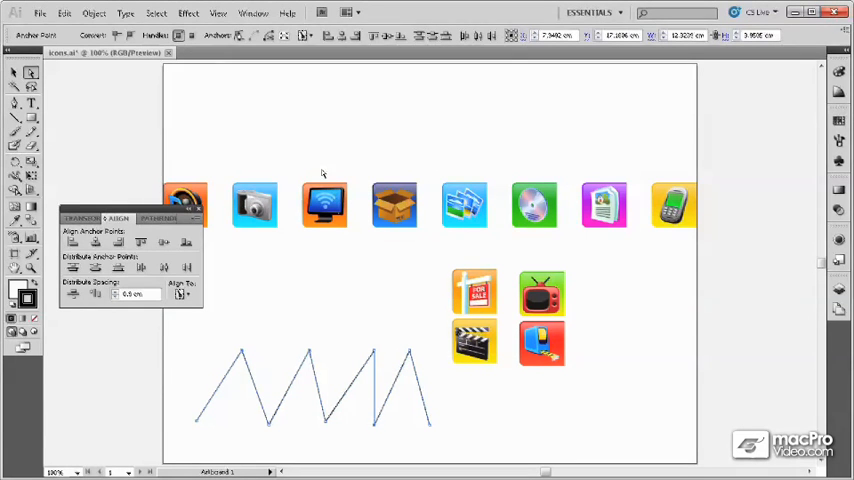